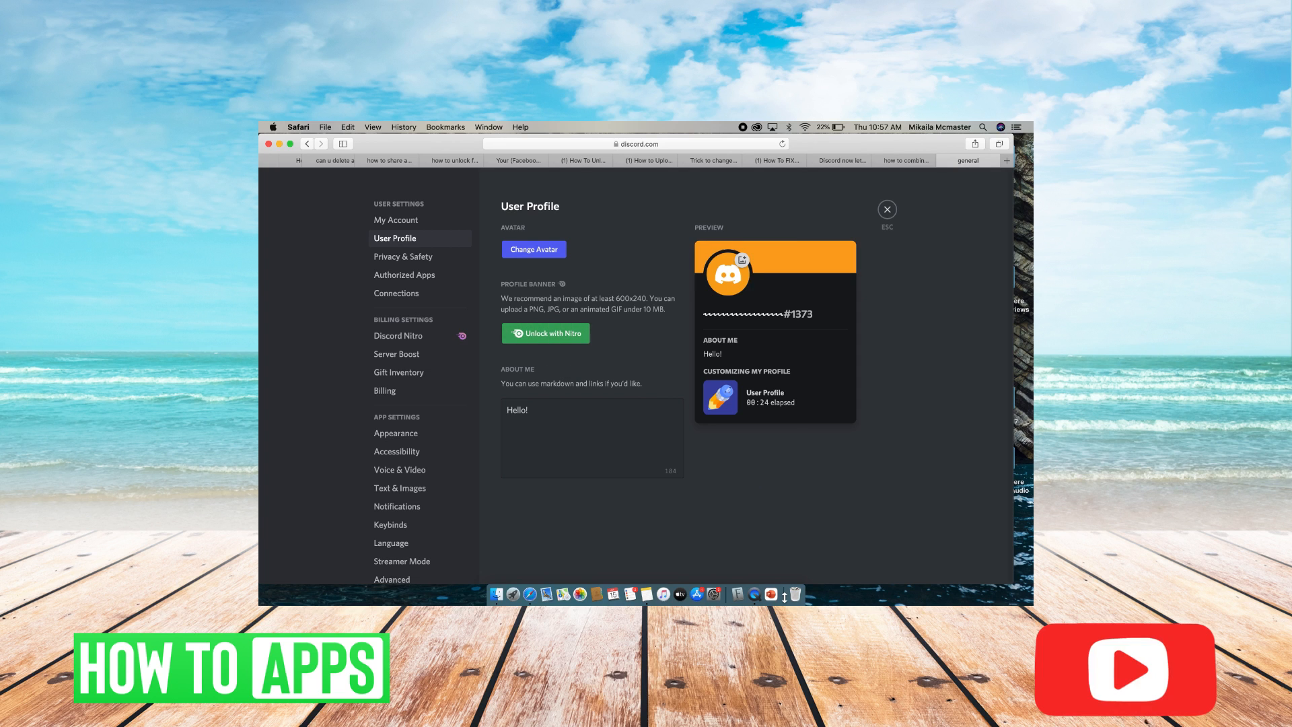
# Step: Enter the address discussions.apple.com in Safari's address bar to leave the profile settings
pyautogui.click(634, 144)
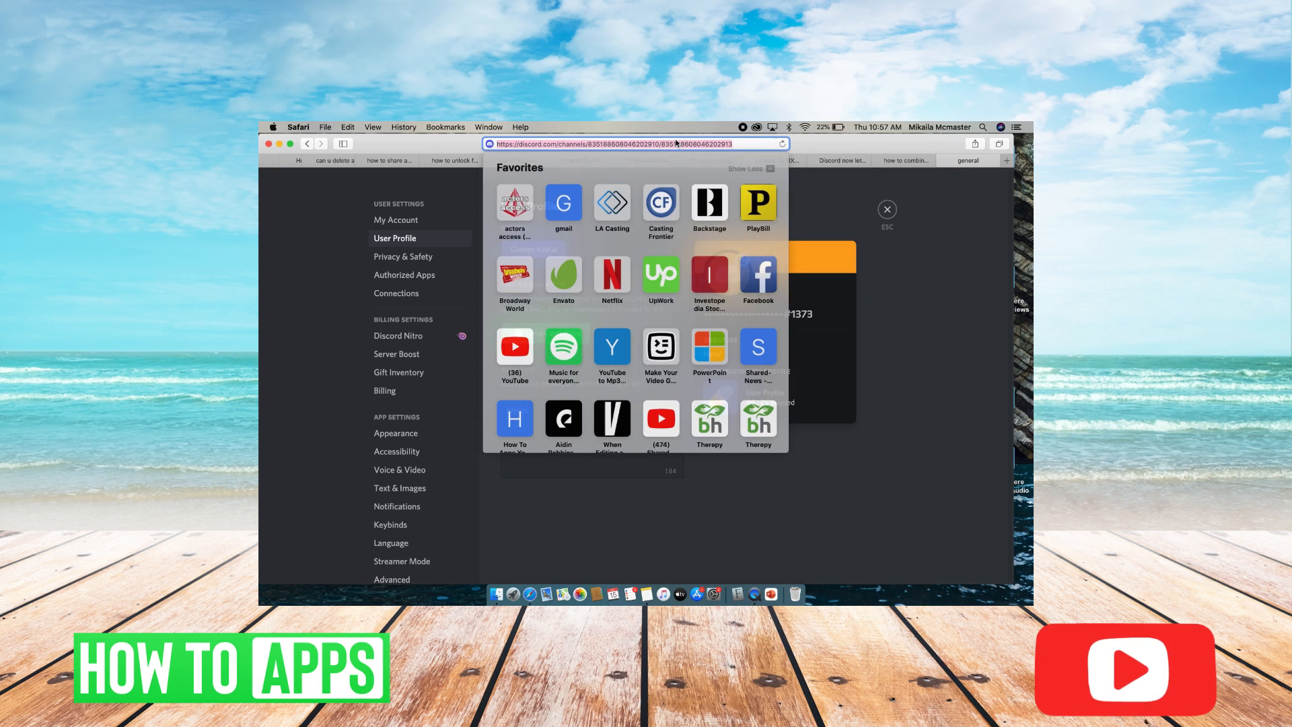
pyautogui.write('discussions.apple.com')
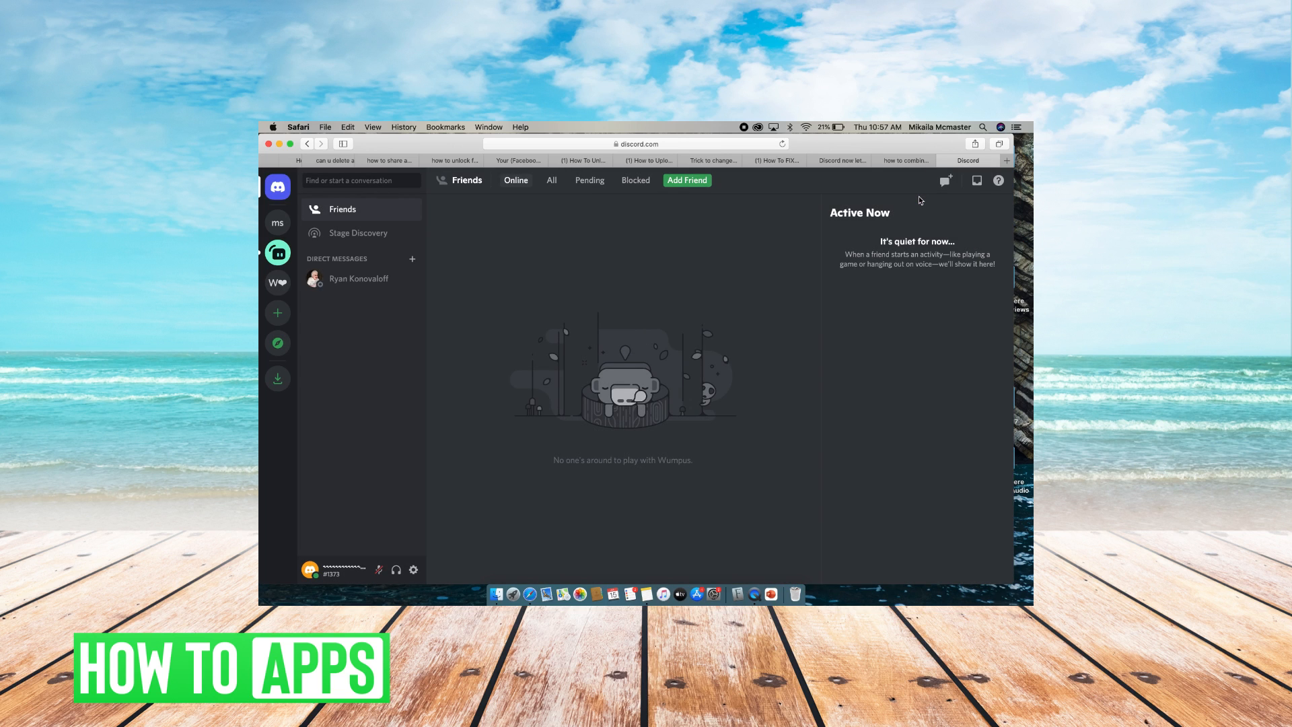
pyautogui.moveTo(838, 199)
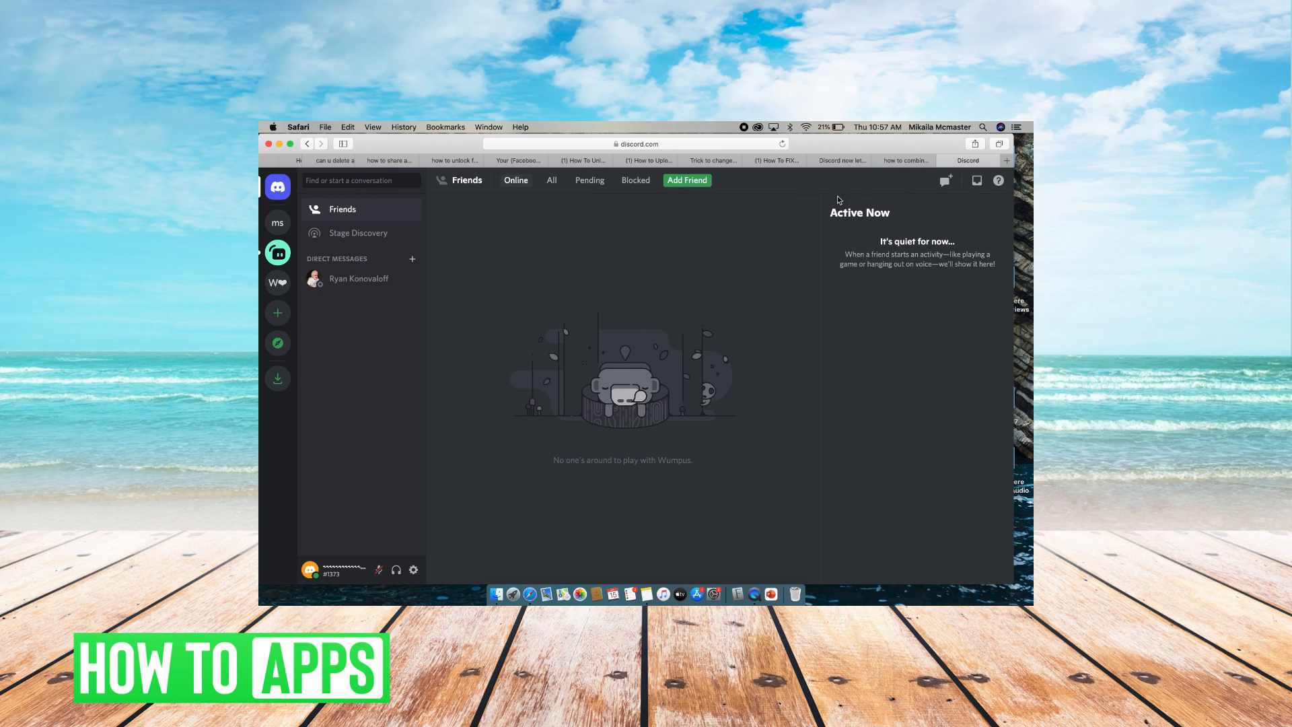
pyautogui.moveTo(426, 586)
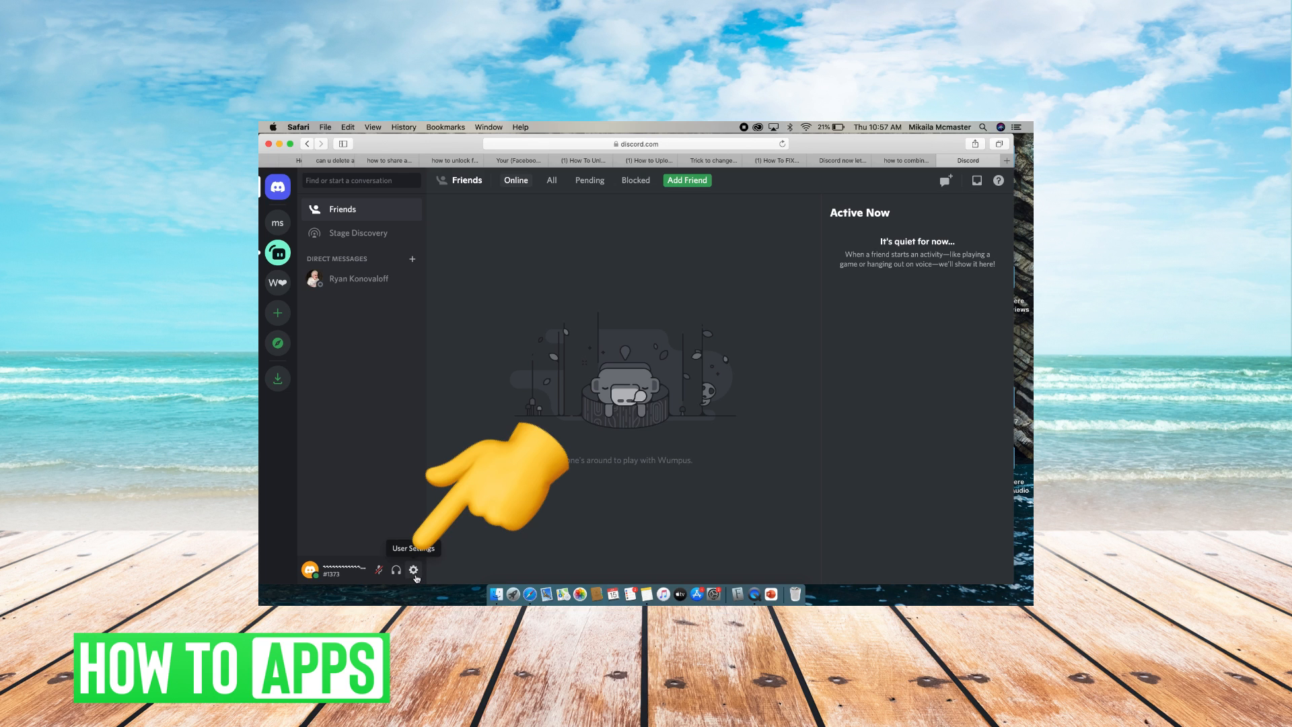
# Step: Open Discord's user settings via the gear beside the username, landing on My Account
pyautogui.click(413, 569)
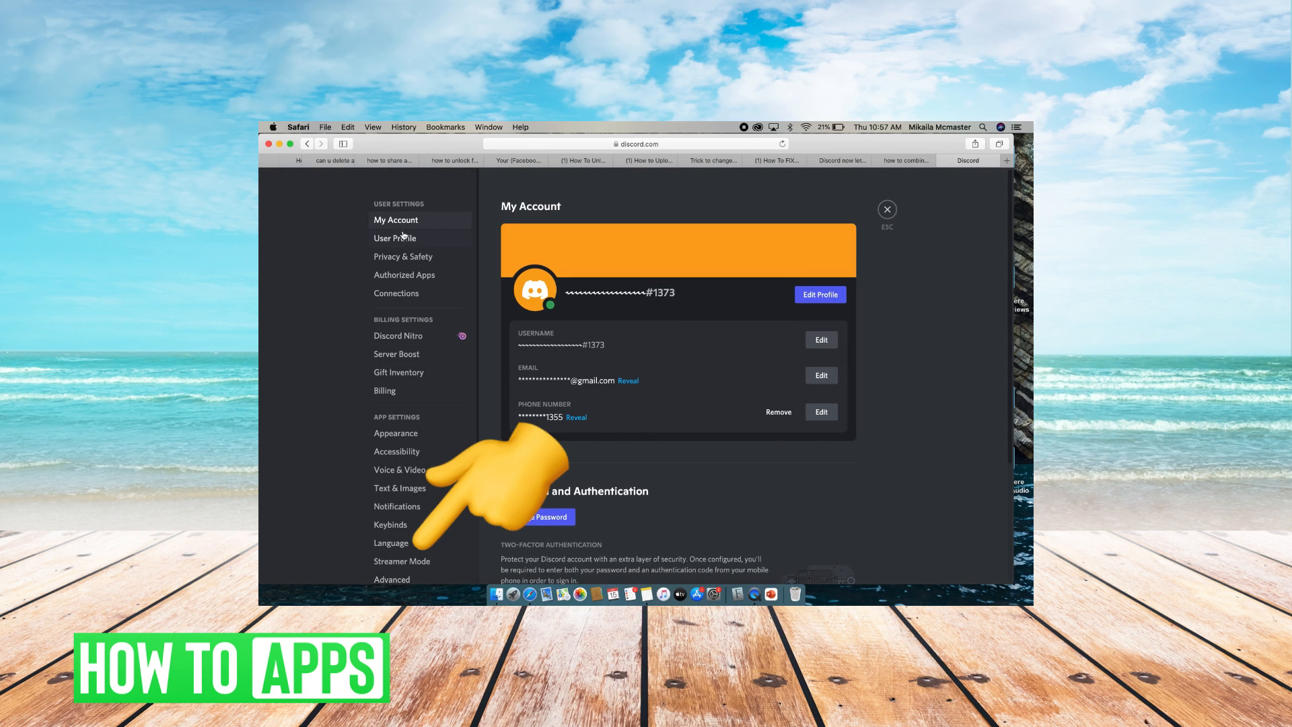
pyautogui.moveTo(412, 239)
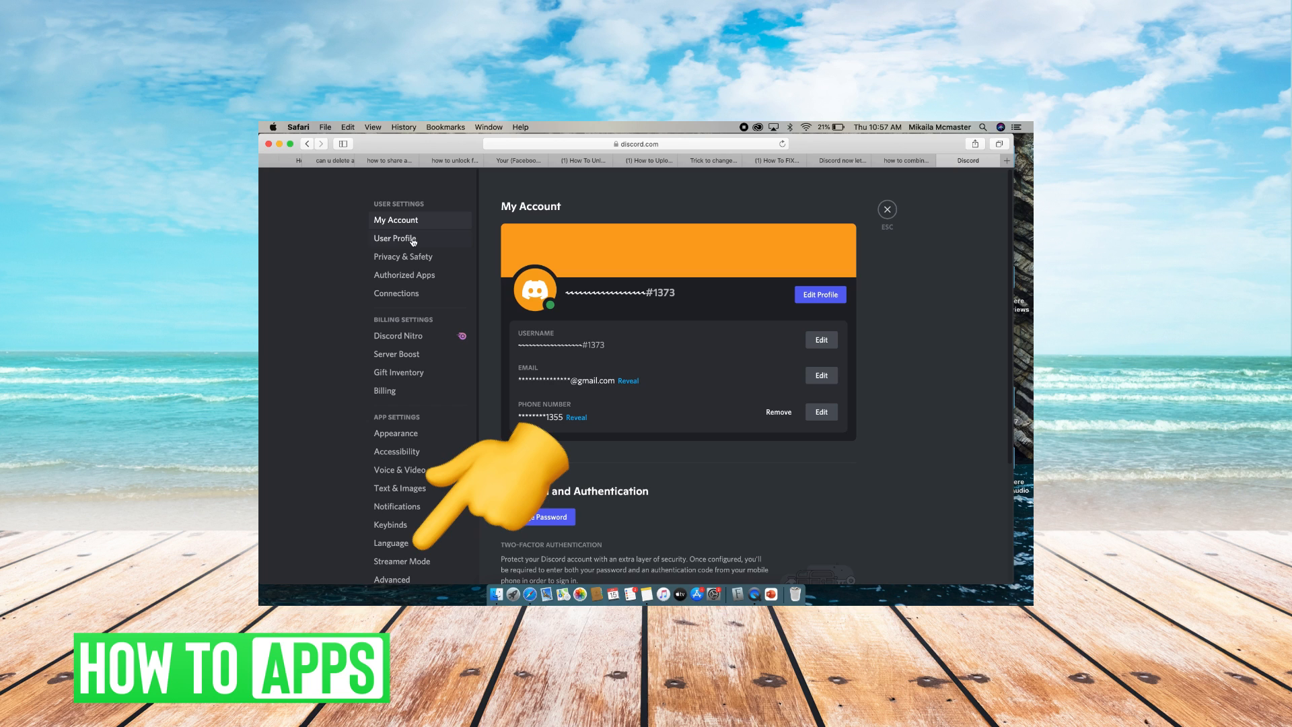
# Step: Go to User Profile settings and place the cursor in the About Me box reading 'Hello!'
pyautogui.click(394, 238)
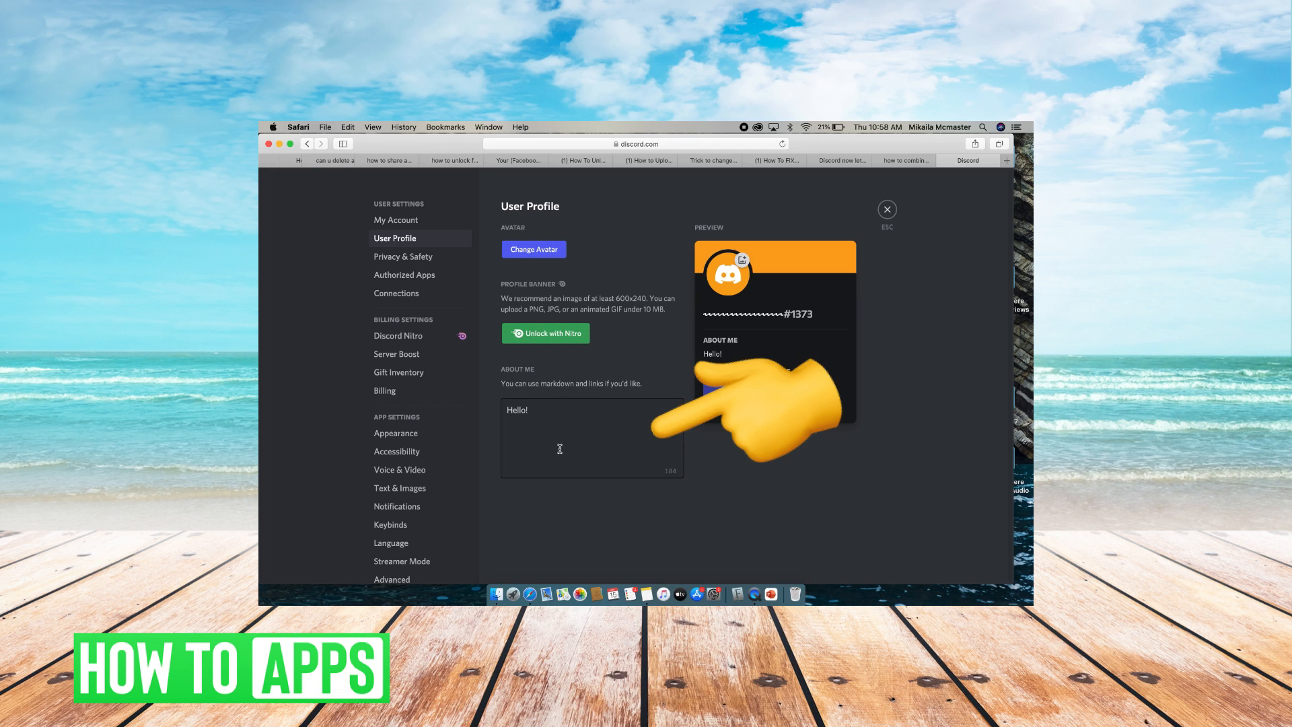
pyautogui.click(555, 417)
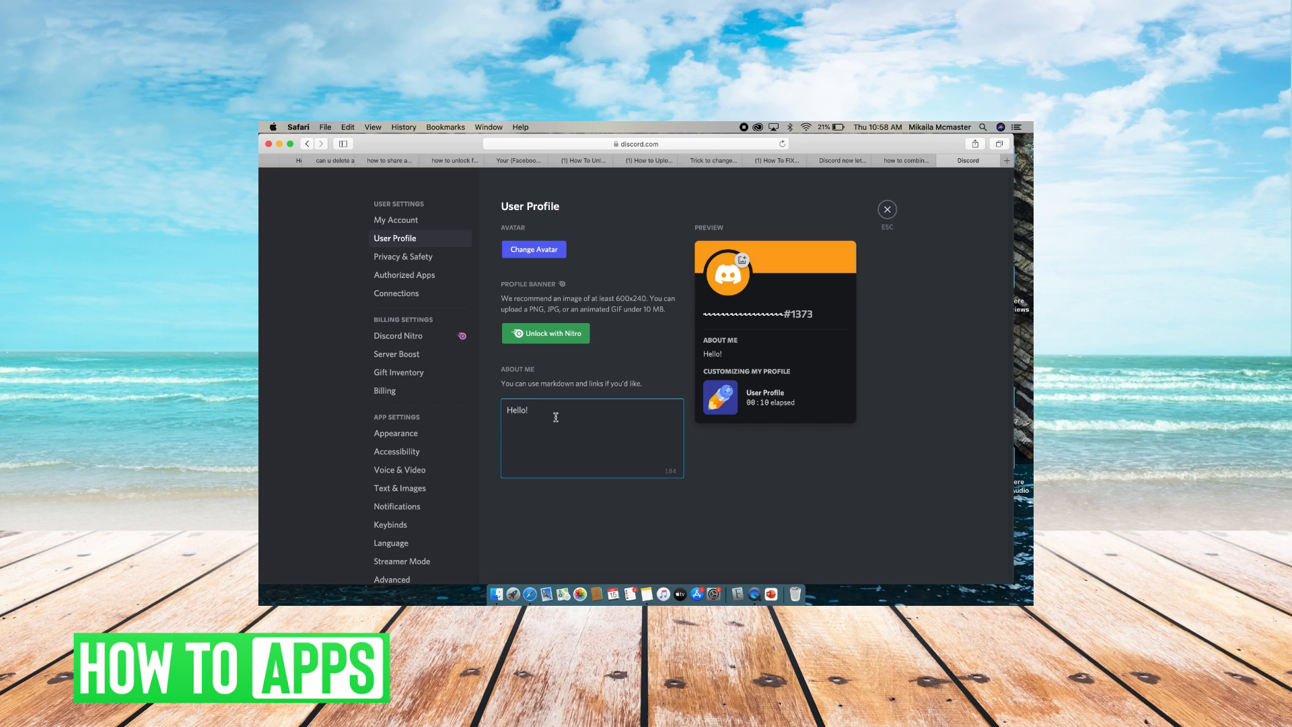
# Step: Extend the About Me bio to 'Hello!!!!' and save the change
pyautogui.write('!!!!')
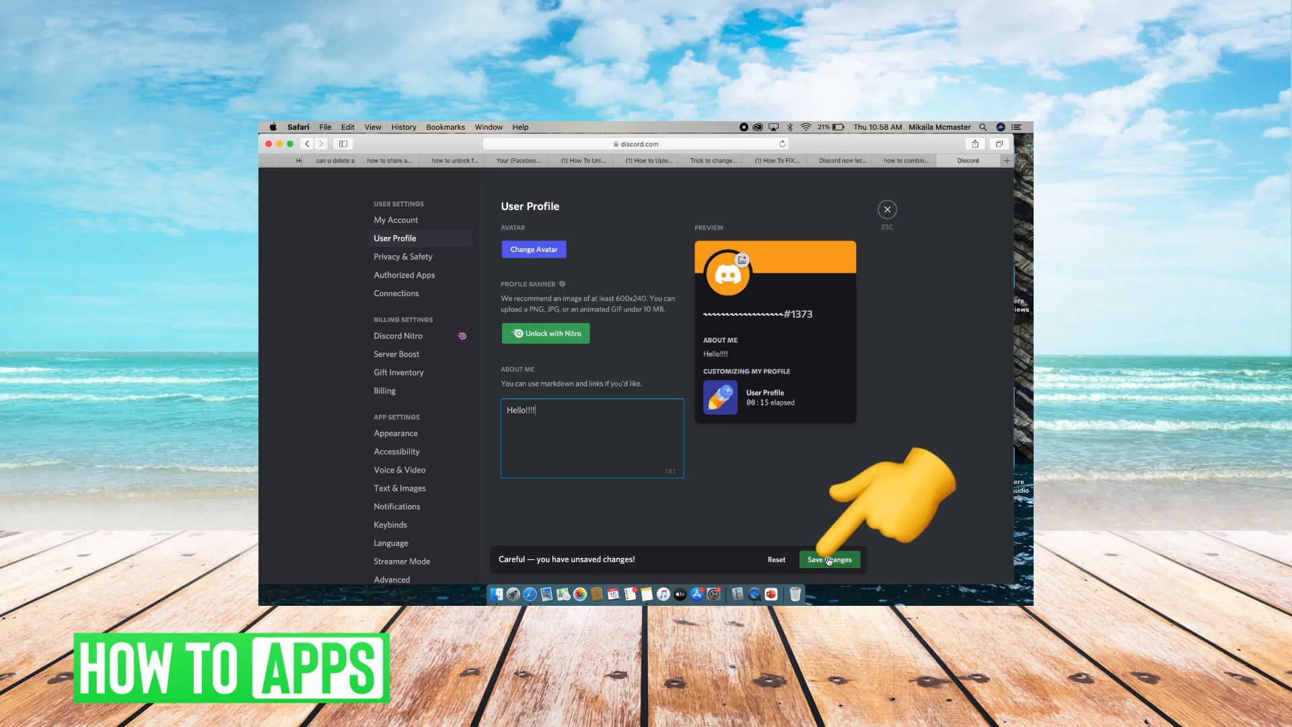
pyautogui.click(829, 559)
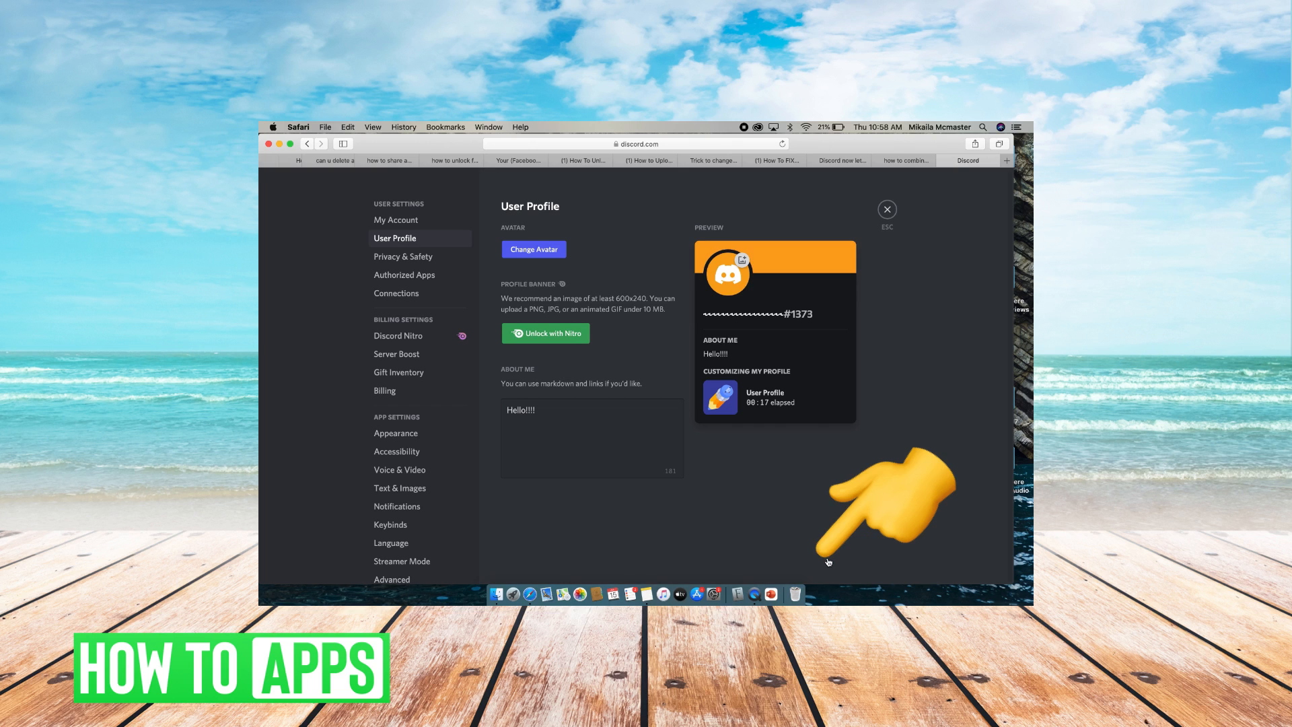